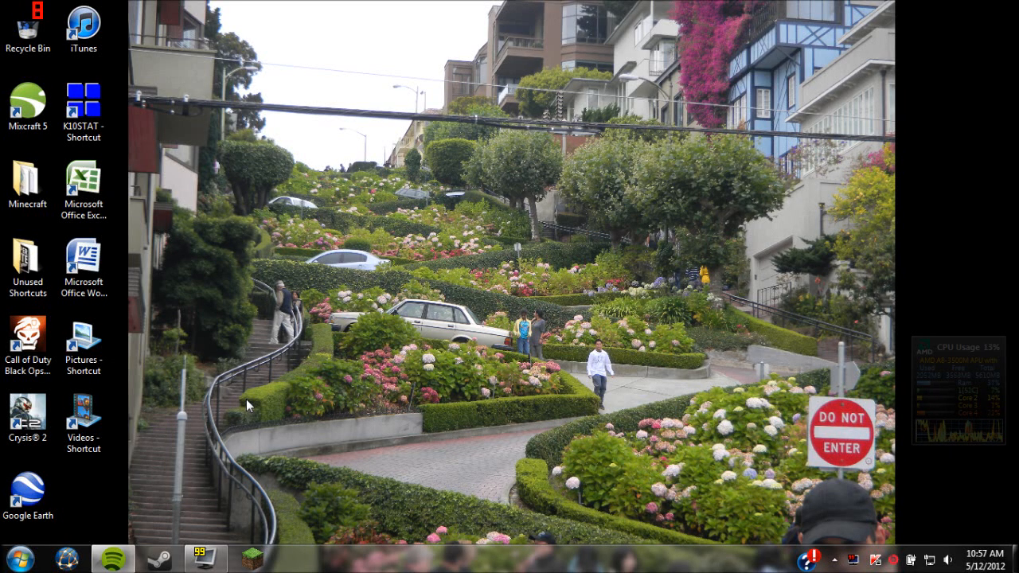
# Step: Reach the p64v2511 archive in Unused Shortcuts and select the prime95 application
pyautogui.click(82, 103)
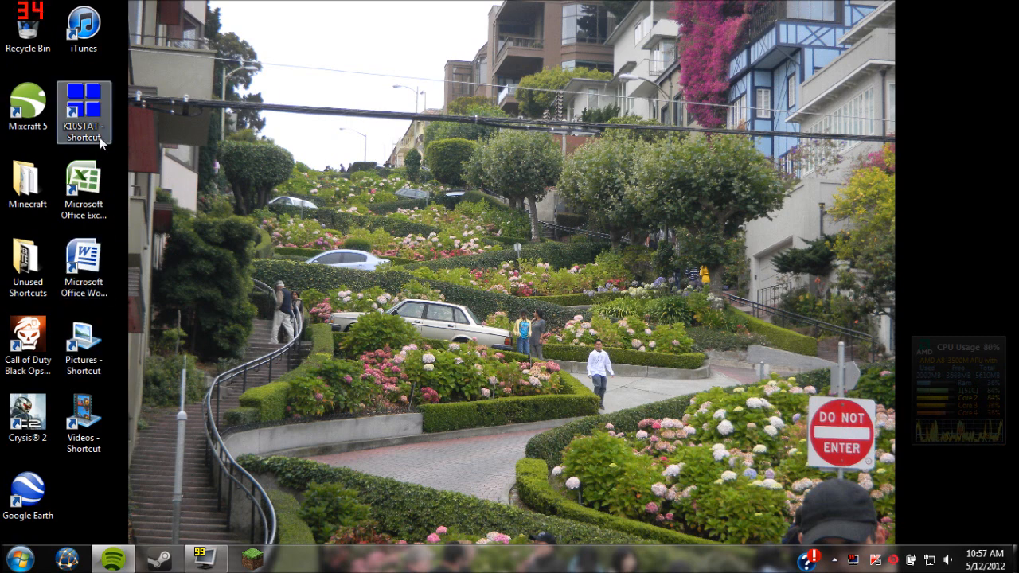
pyautogui.click(14, 557)
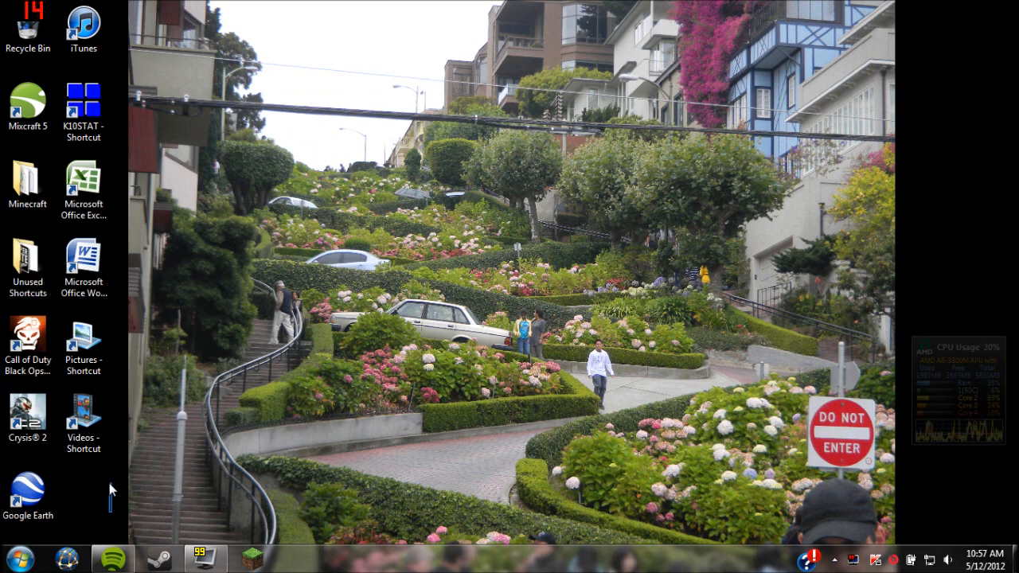
pyautogui.moveTo(29, 263)
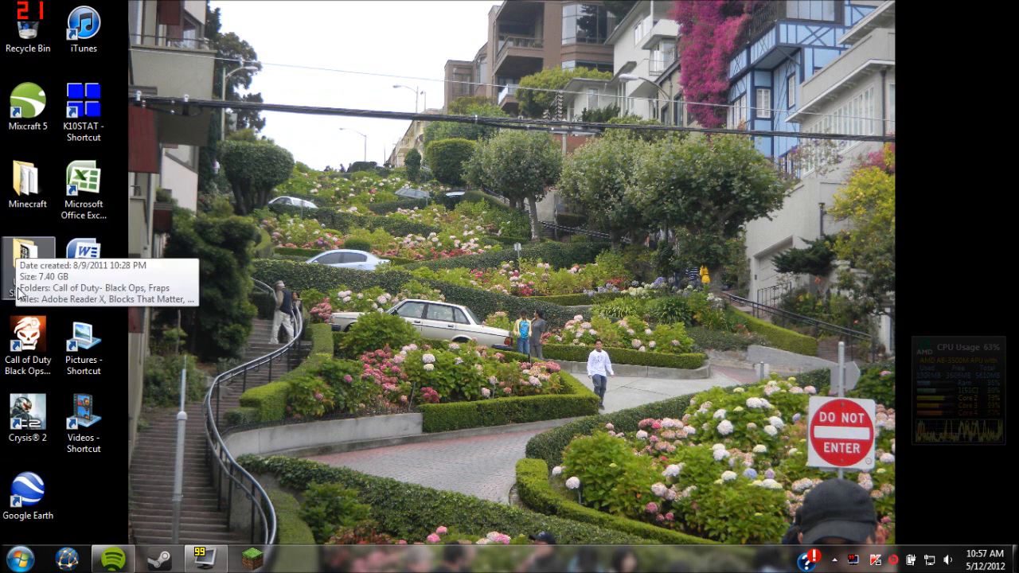
pyautogui.doubleClick(29, 262)
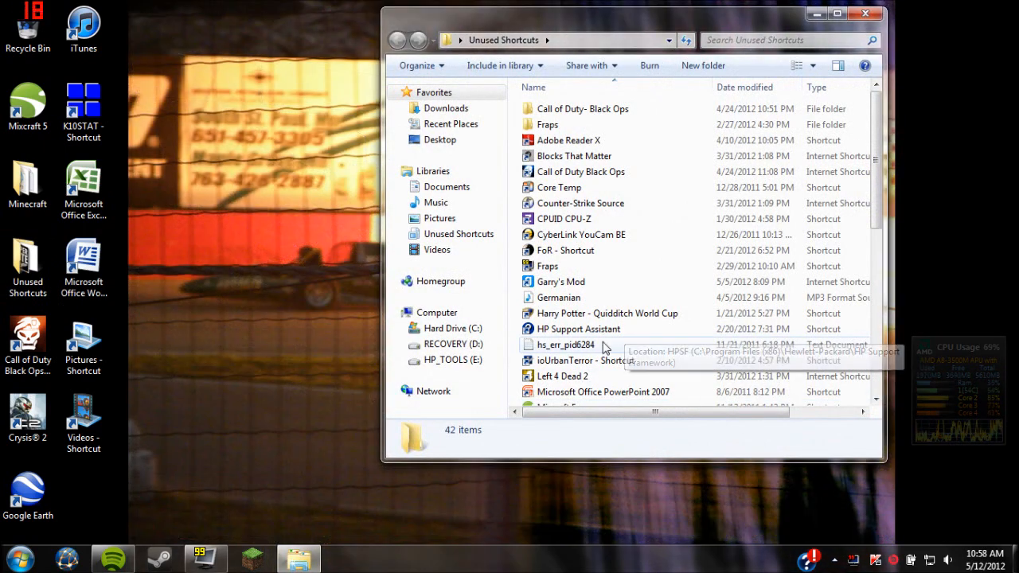
pyautogui.scroll(-3)
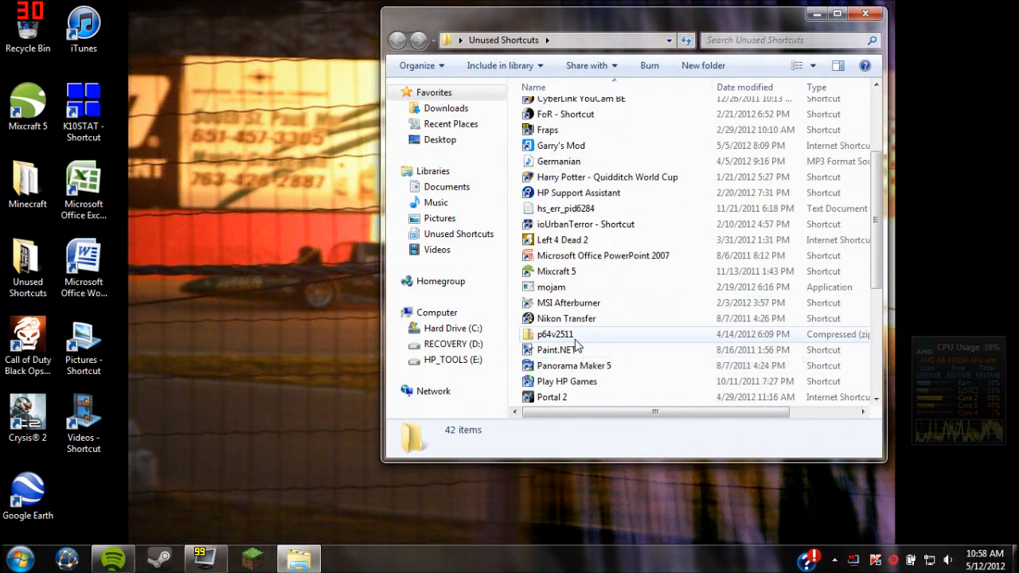
pyautogui.doubleClick(554, 334)
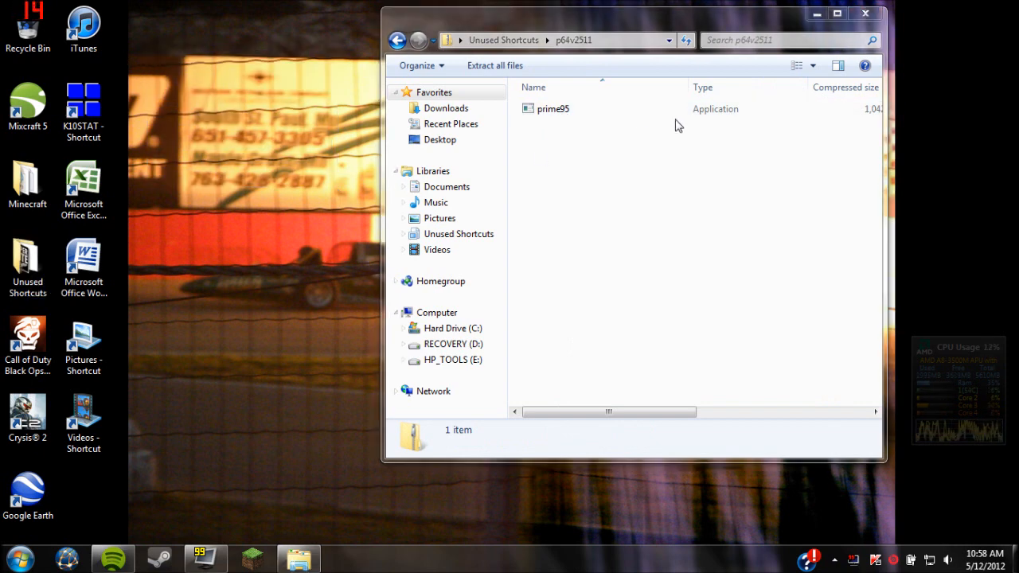
pyautogui.click(554, 108)
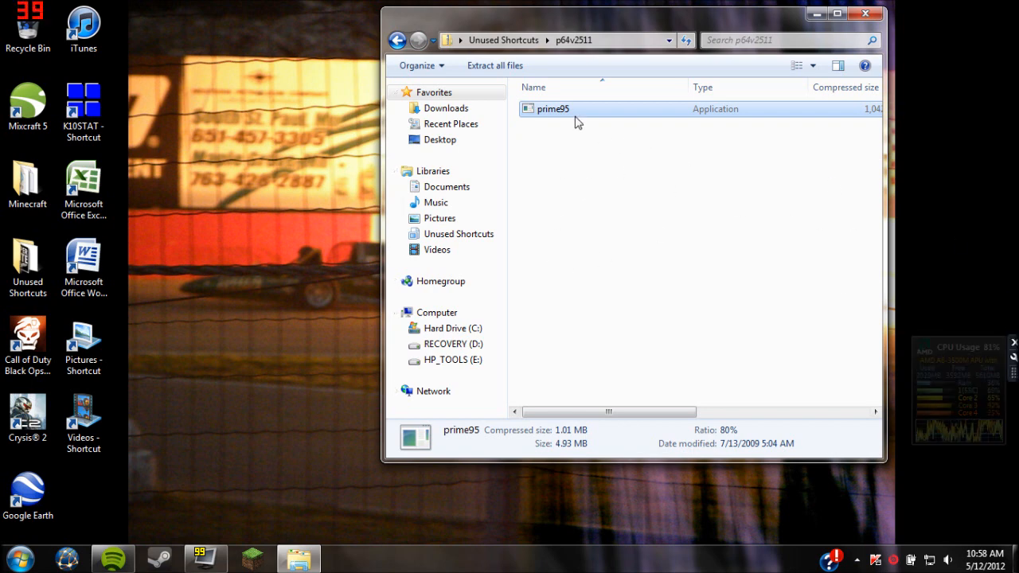
# Step: Run prime95 past the security warning, choose Just Stress Testing, and start the Blend torture test
pyautogui.doubleClick(552, 108)
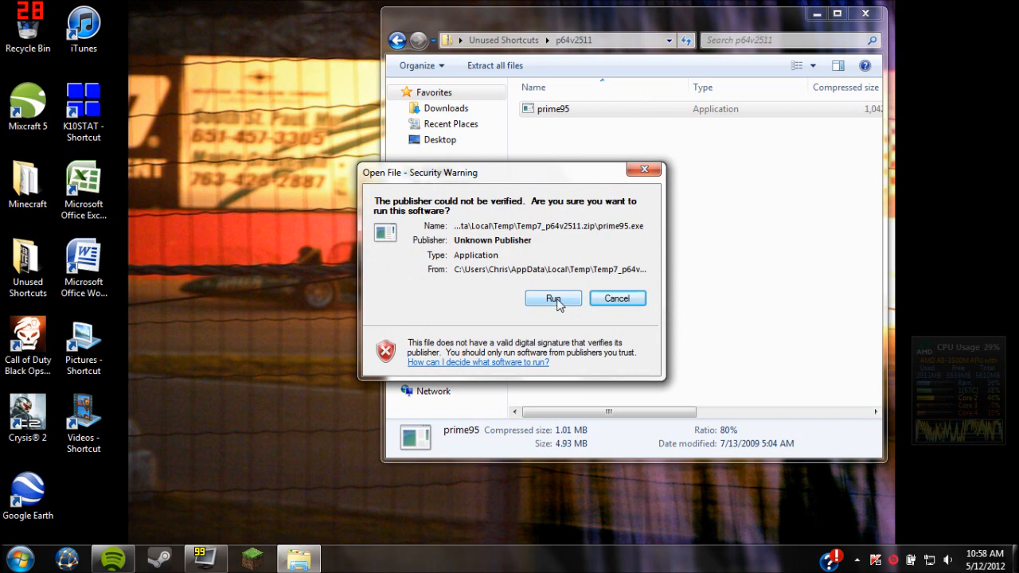
pyautogui.click(552, 298)
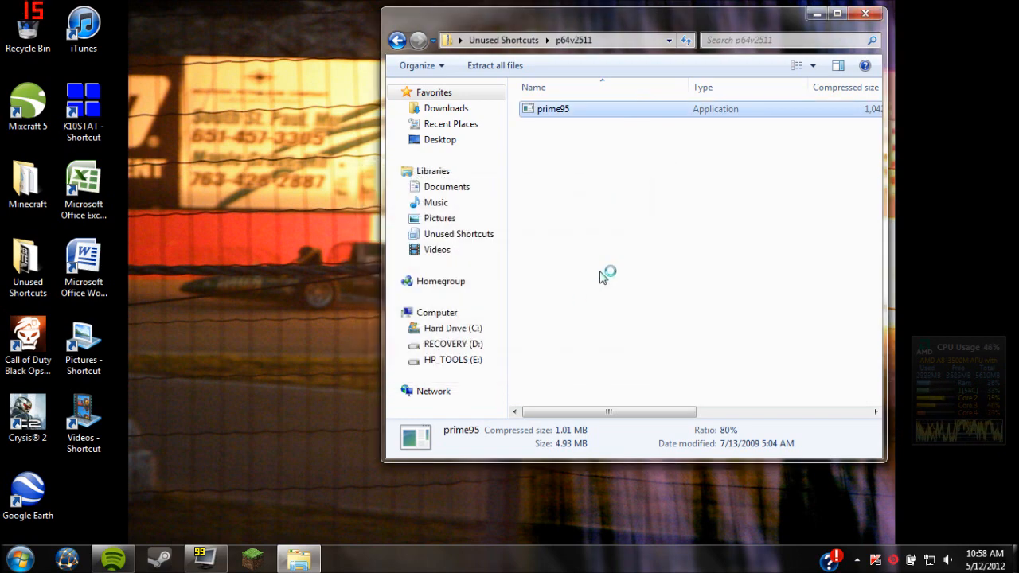
pyautogui.doubleClick(554, 108)
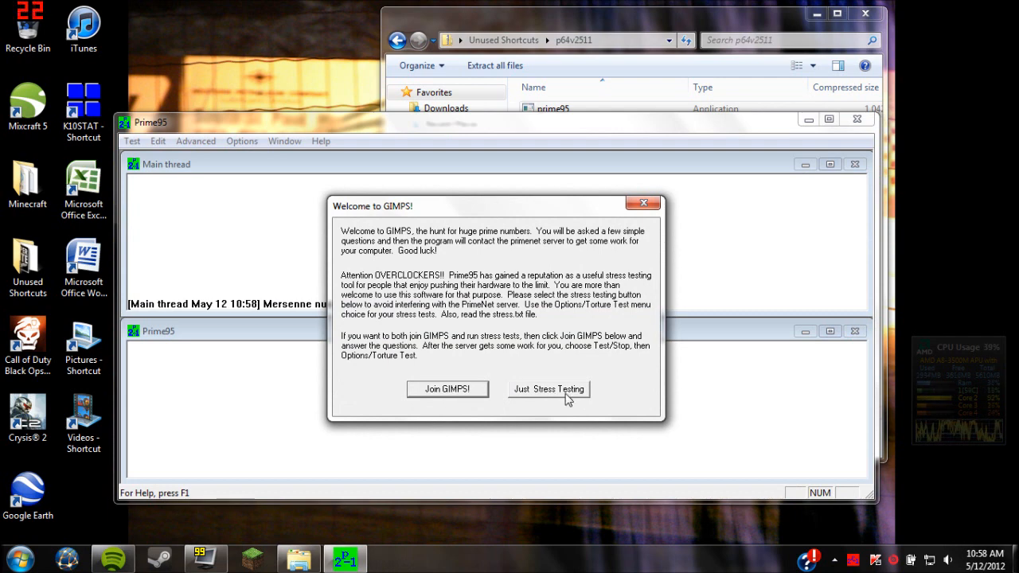
pyautogui.click(547, 389)
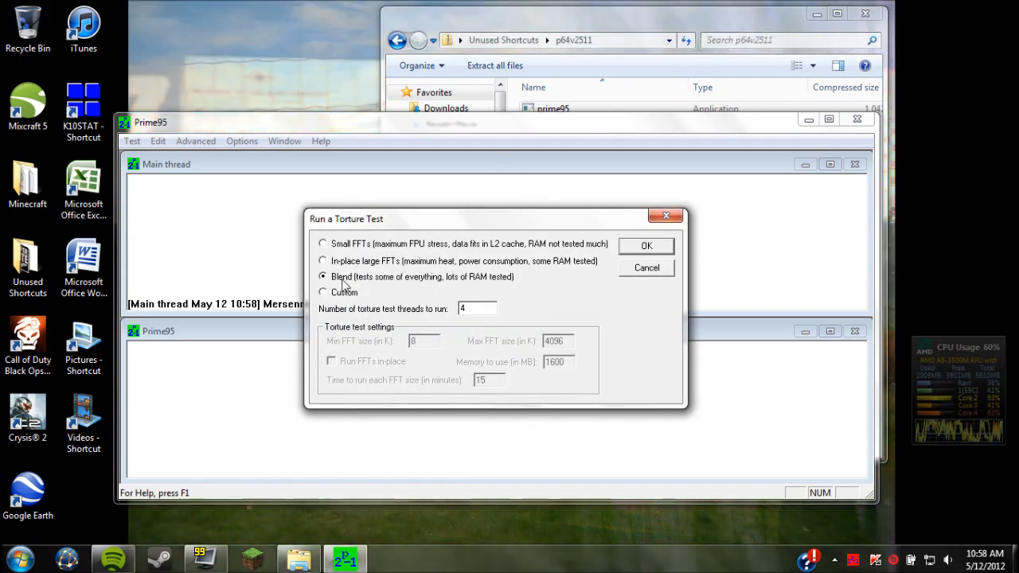
pyautogui.click(646, 245)
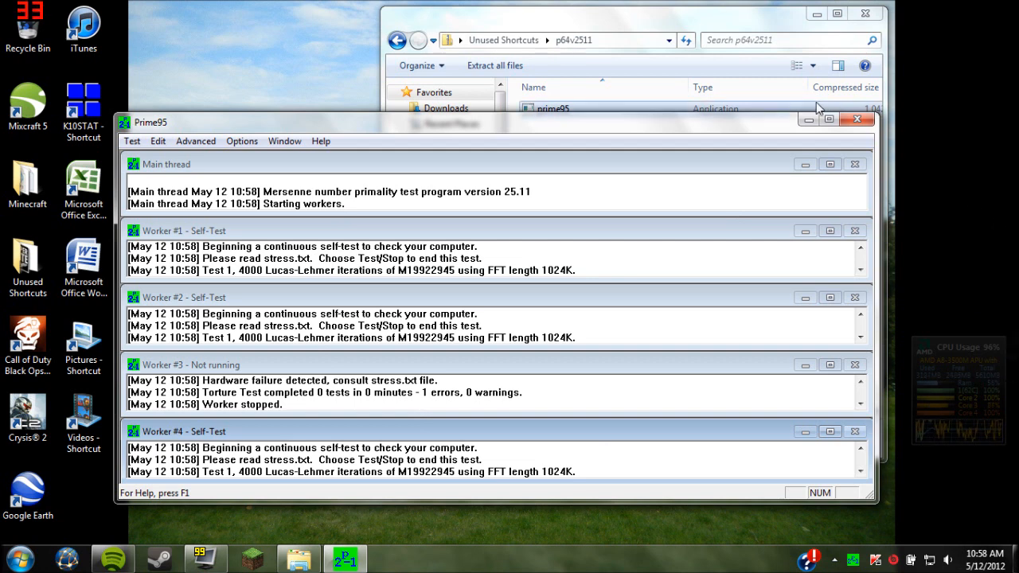
pyautogui.moveTo(829, 118)
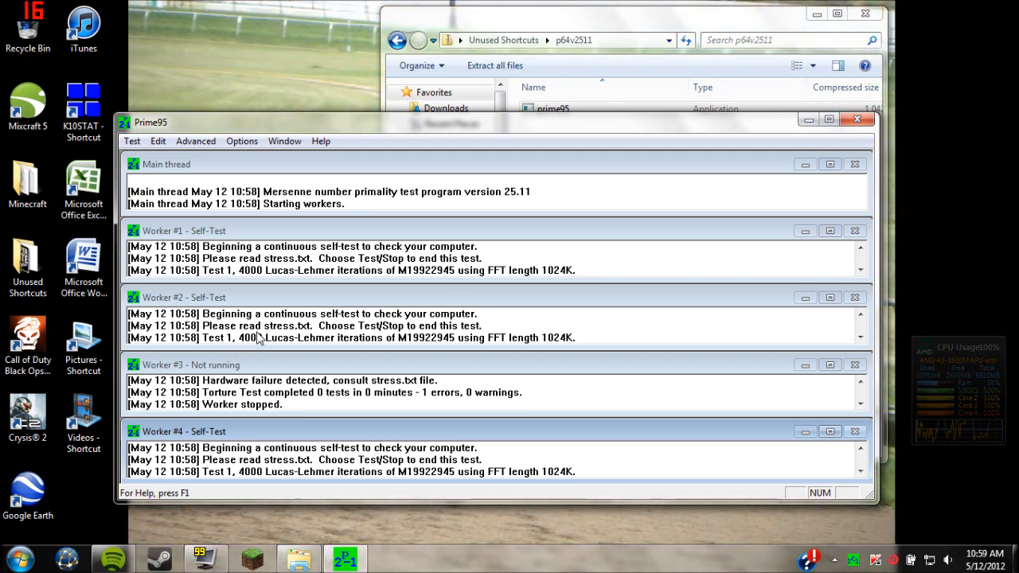
pyautogui.moveTo(404, 277)
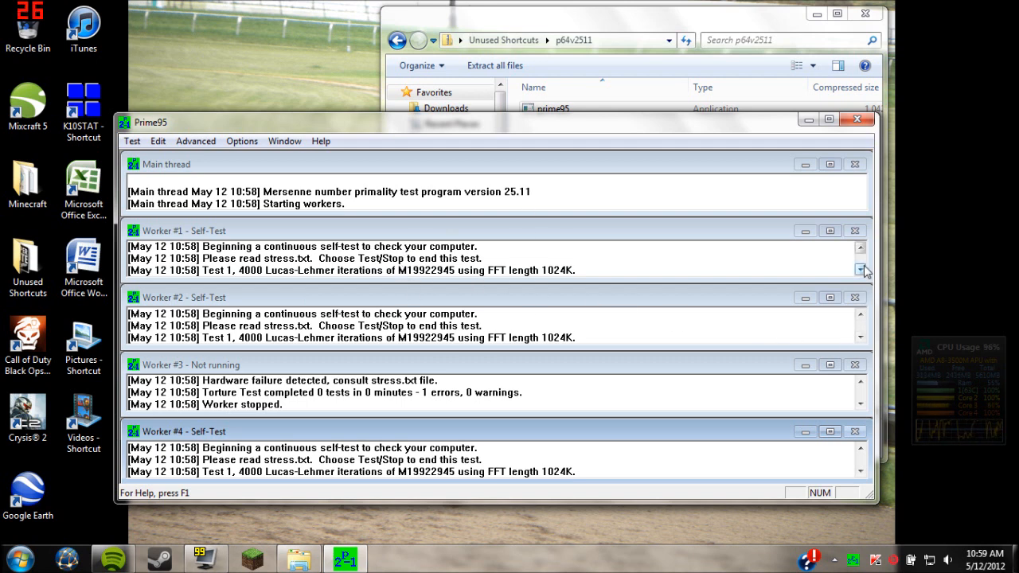
pyautogui.moveTo(980, 460)
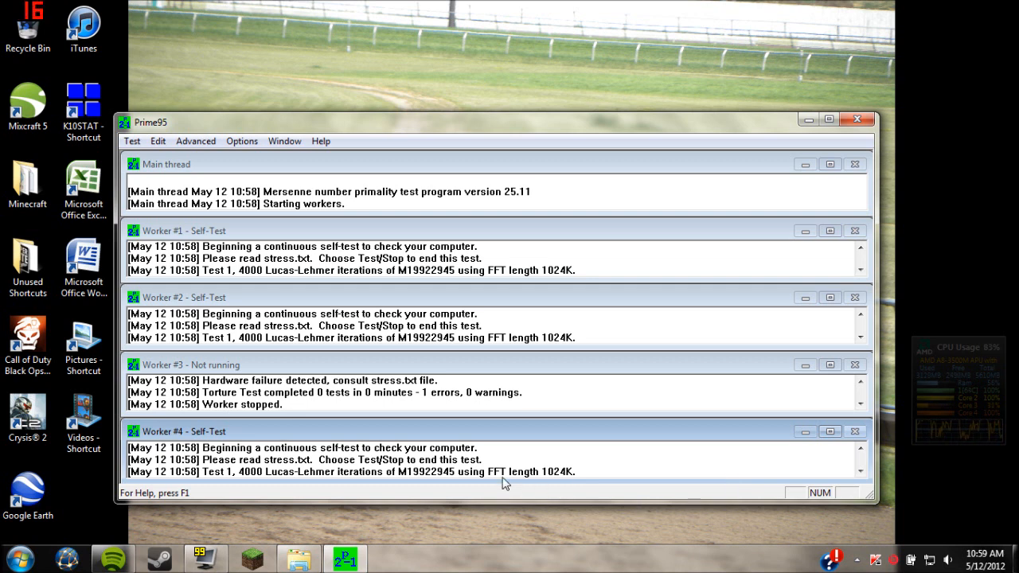
pyautogui.moveTo(504, 445)
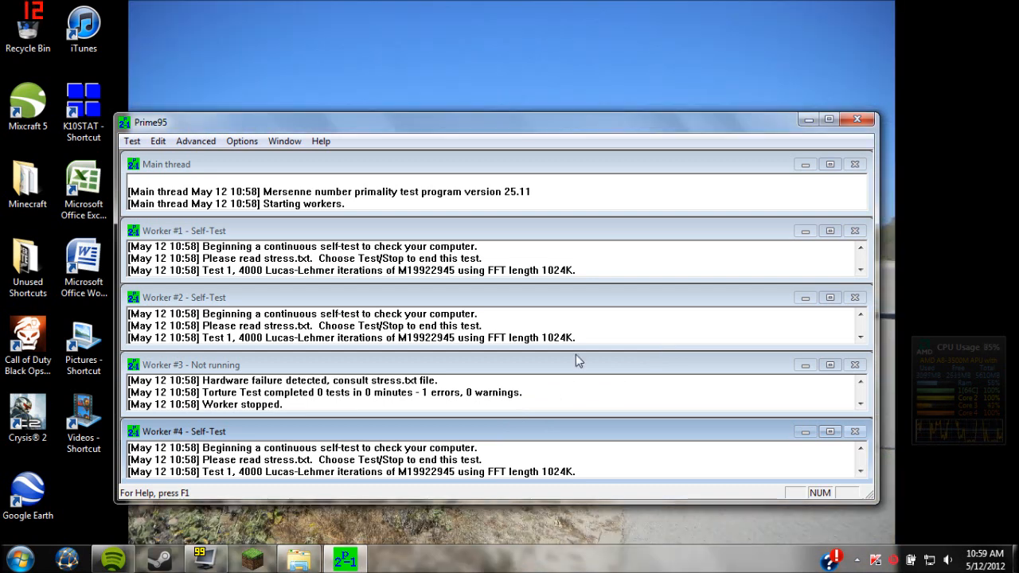
# Step: Stop the torture test on all workers via Test > Stop with Stop all workers kept
pyautogui.click(131, 140)
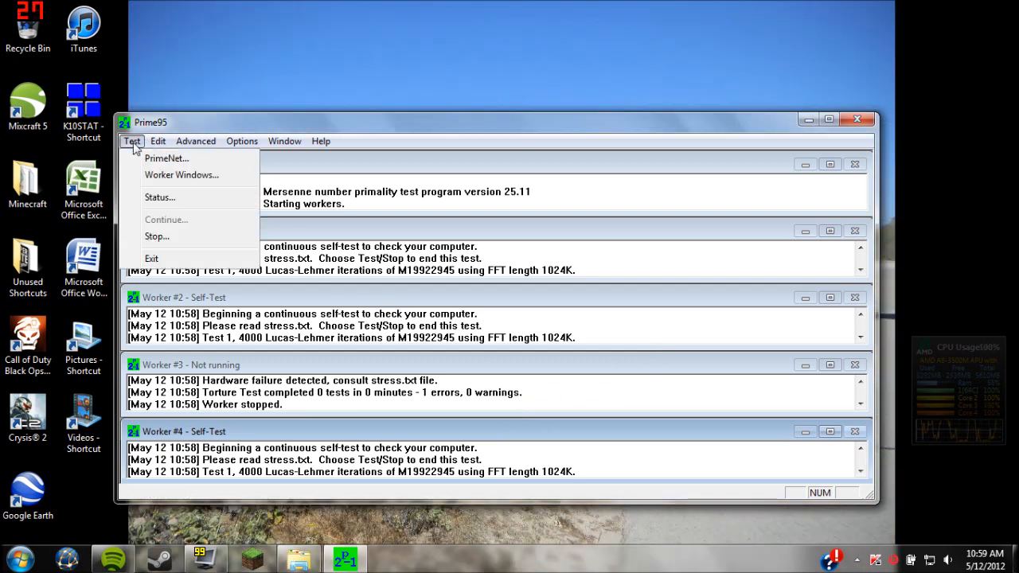
pyautogui.moveTo(156, 236)
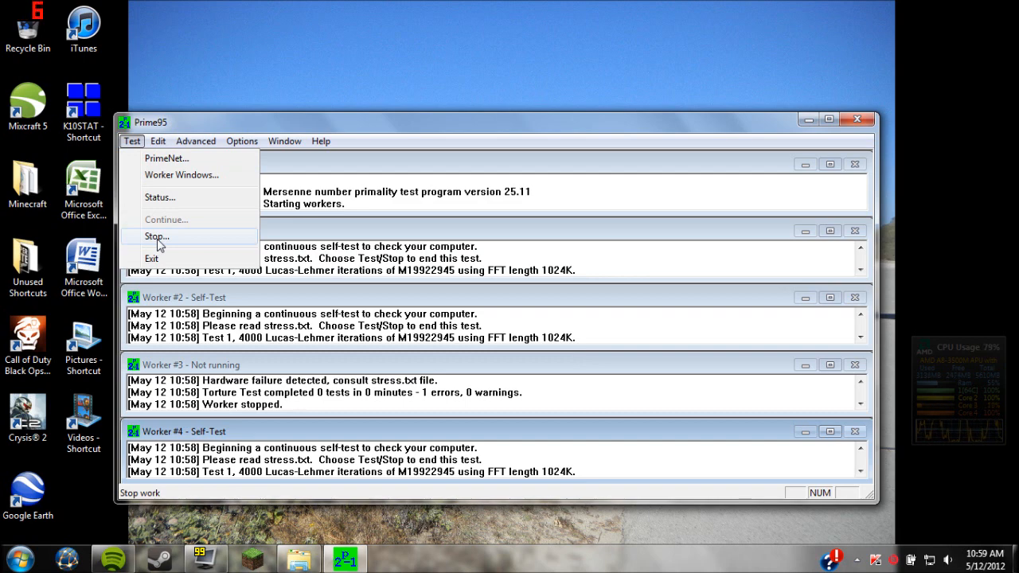
pyautogui.click(156, 236)
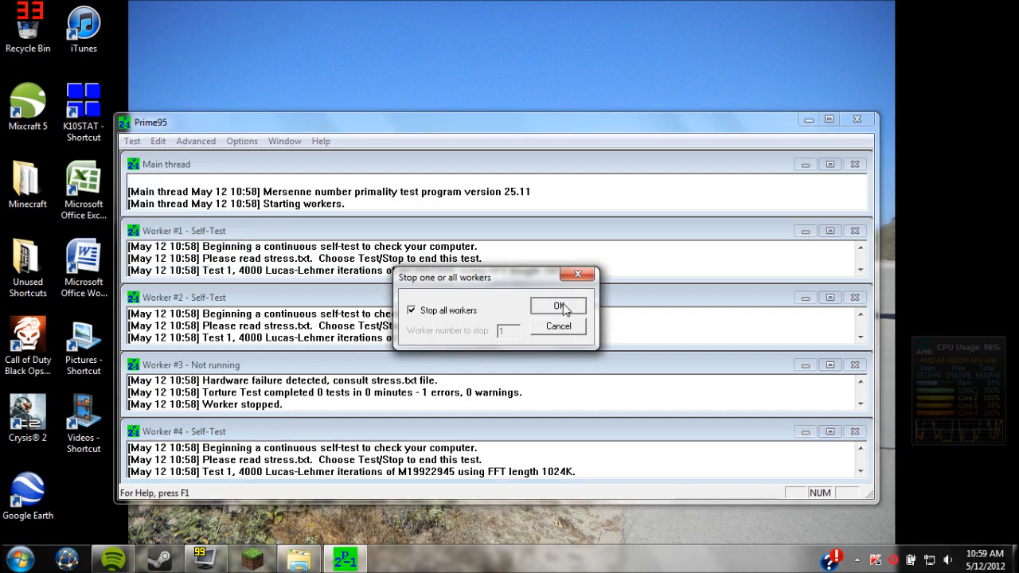
pyautogui.click(557, 307)
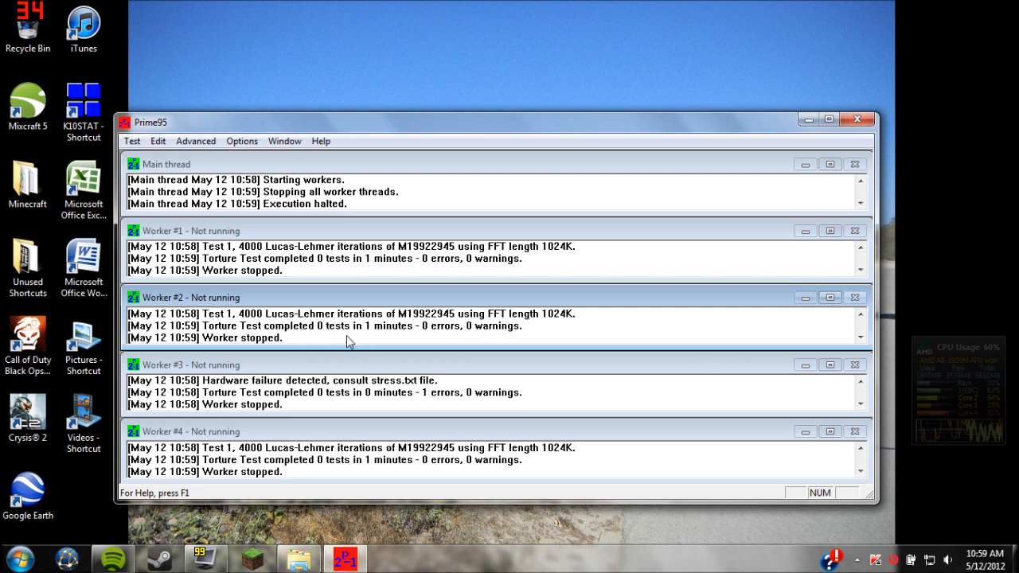
pyautogui.moveTo(481, 336)
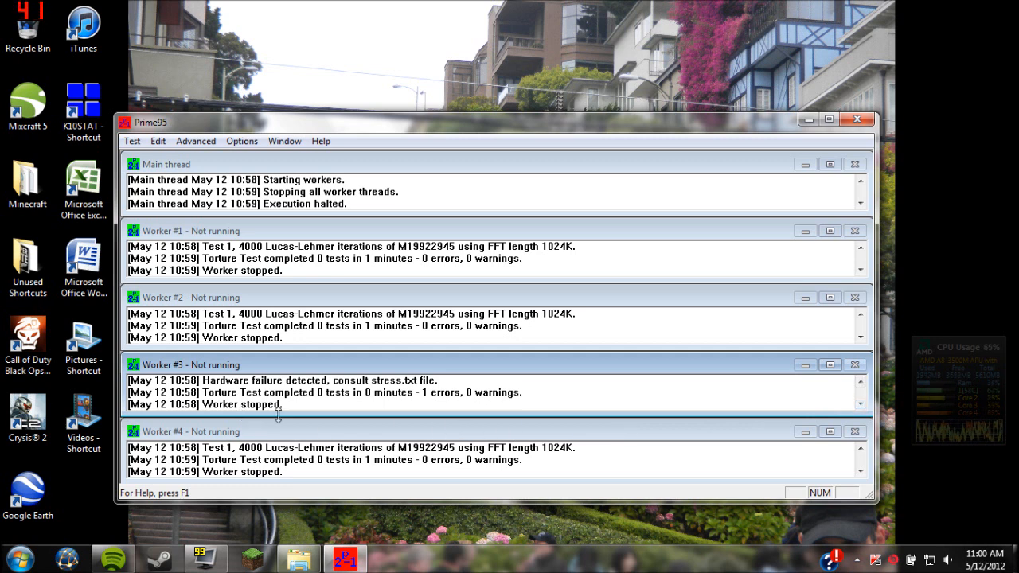
pyautogui.moveTo(425, 414)
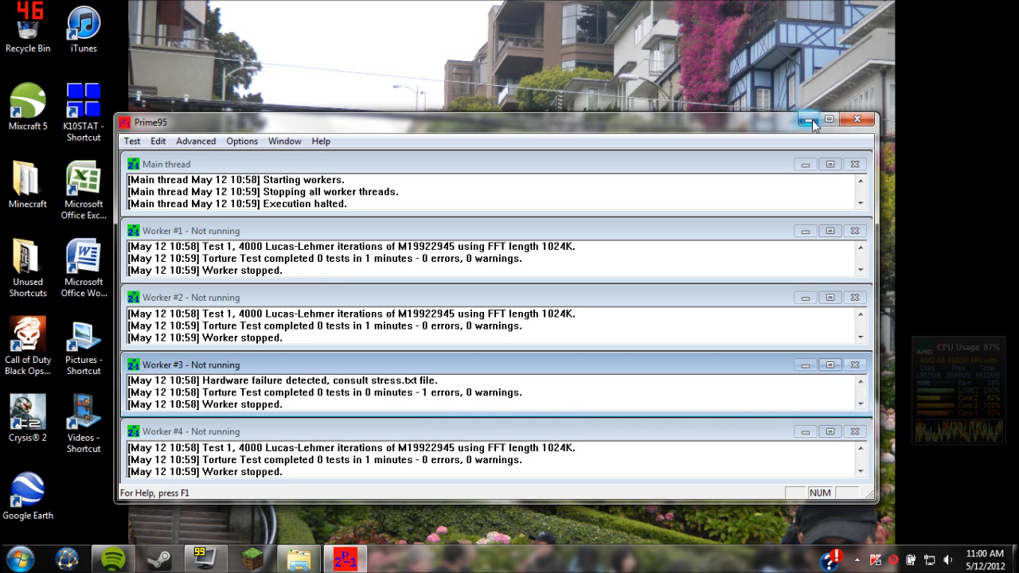
pyautogui.moveTo(829, 119)
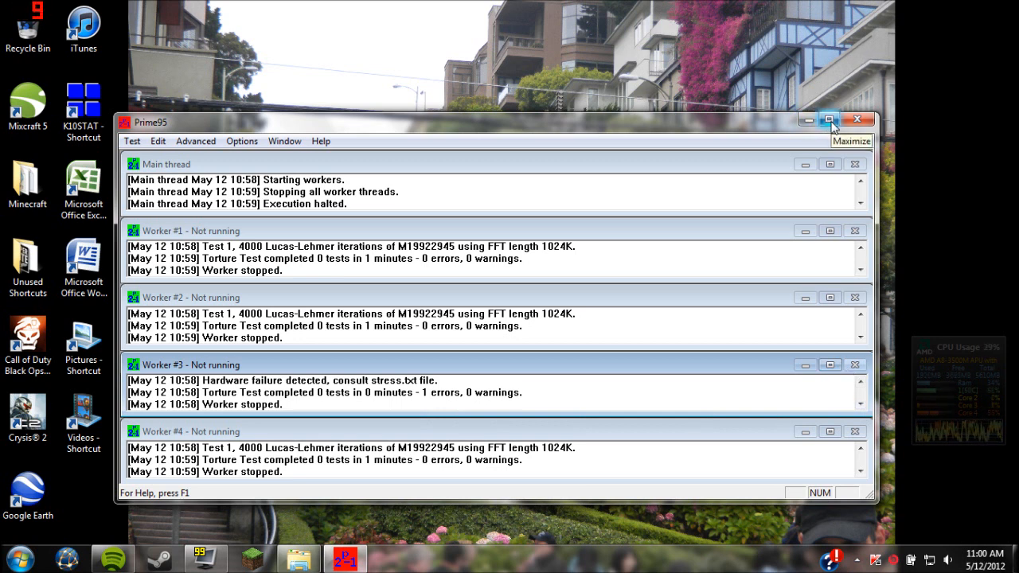
pyautogui.moveTo(783, 199)
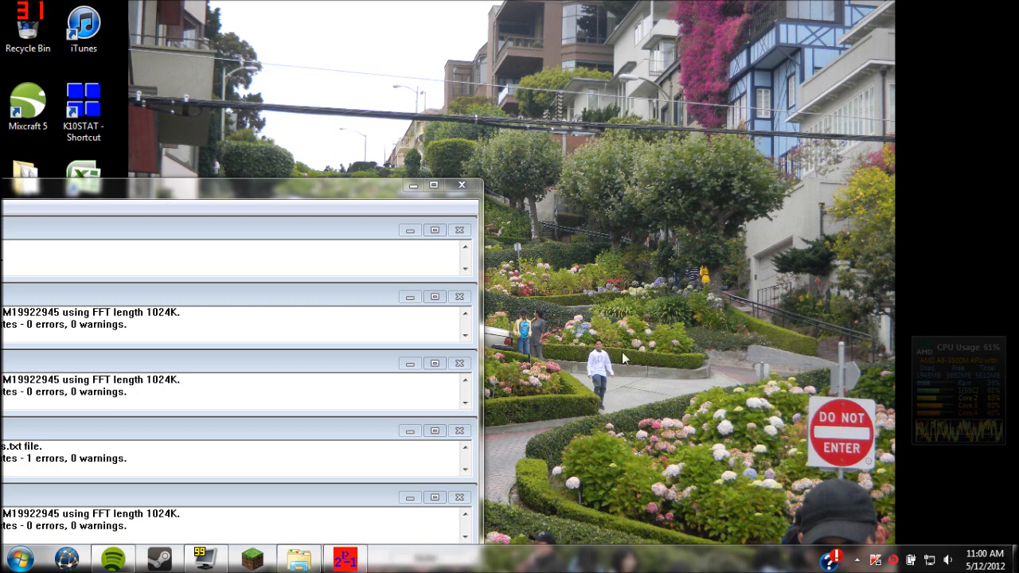
pyautogui.moveTo(850, 487)
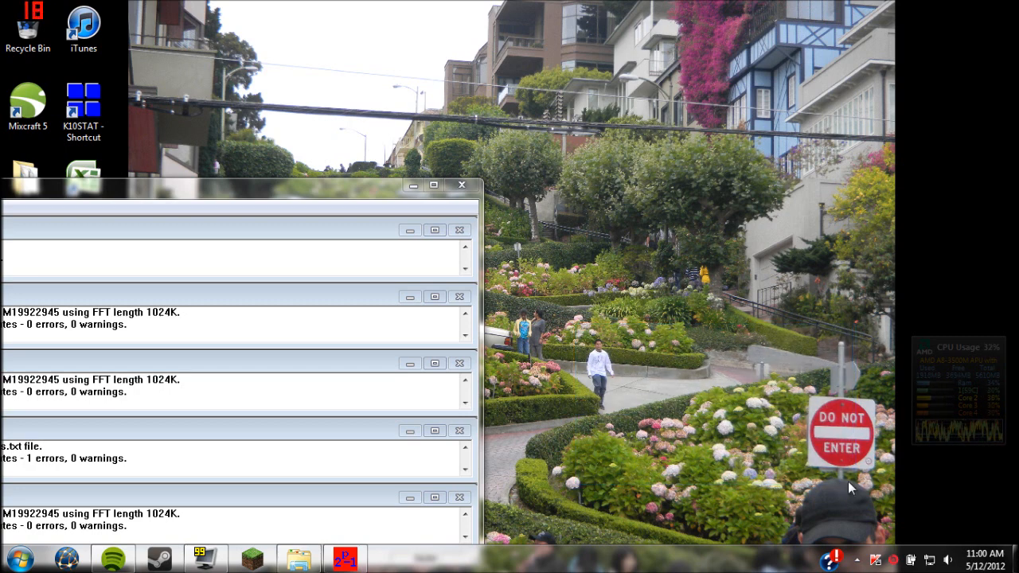